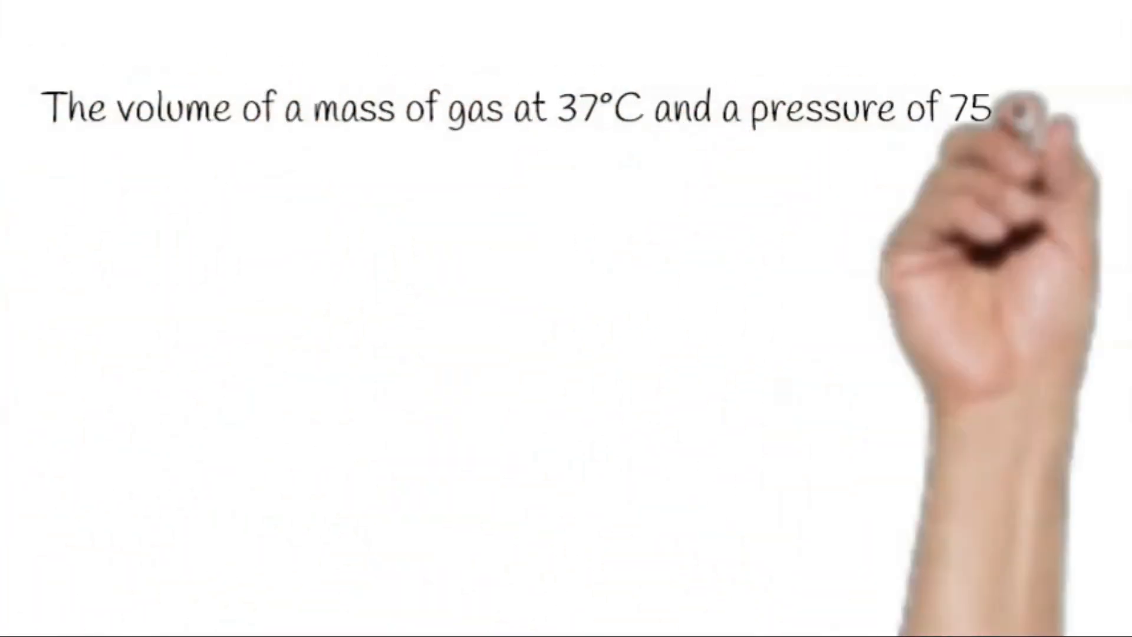
# - Show the intro problem: 620 c.c. of gas at 37°C and 75 cm mercury, find volume at N.T.P
pyautogui.write('cm of mercury is 620 c.c. Find the volume at N.T.P. 1) 500')
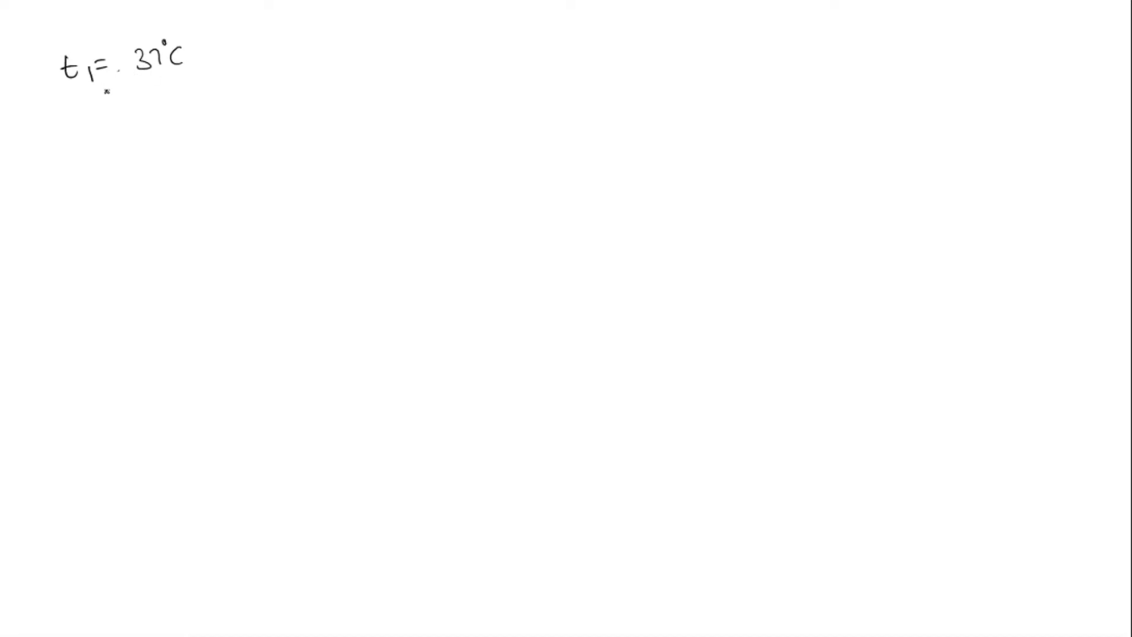
# - Write the initial temperature t1 = 37°C = 37+273 = 310K
pyautogui.write('= 3')
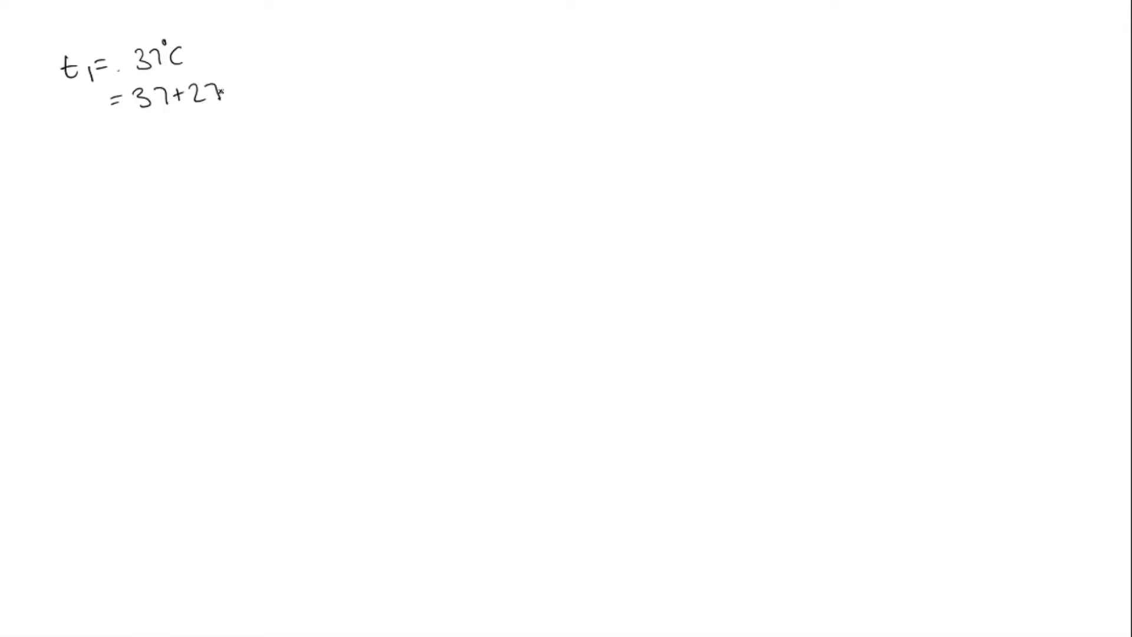
pyautogui.write('273')
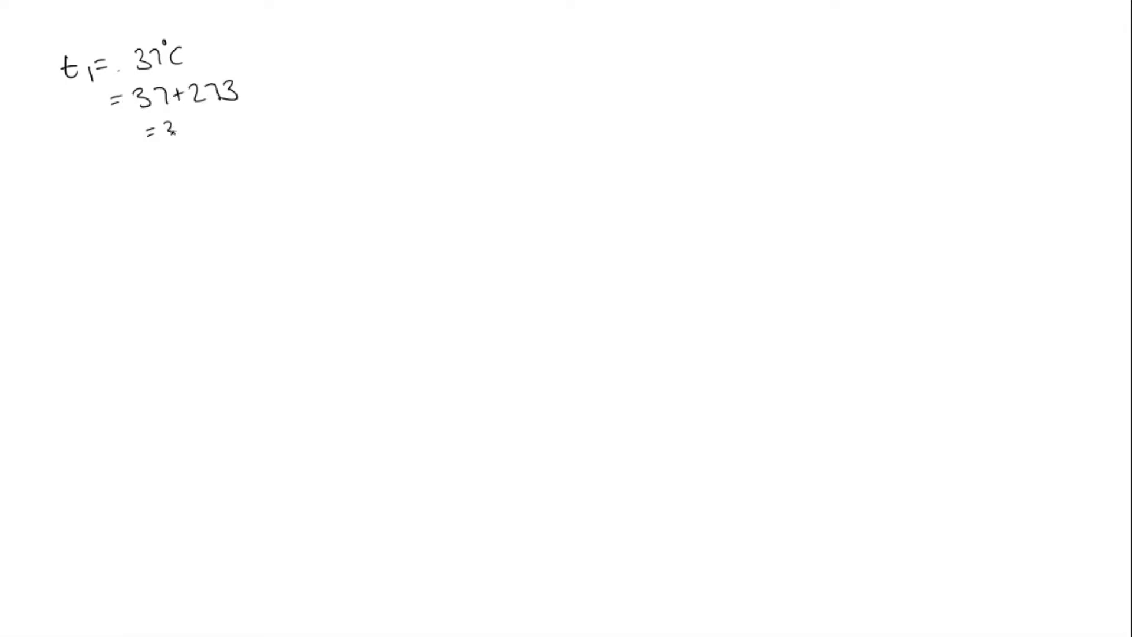
pyautogui.write('=310K')
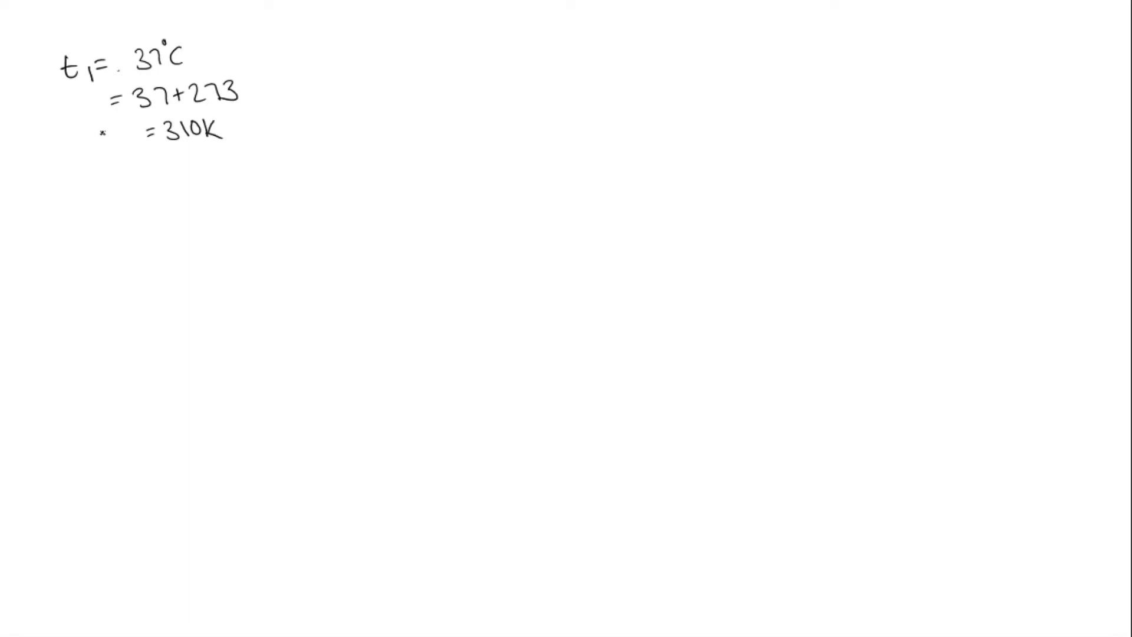
pyautogui.write('t1')
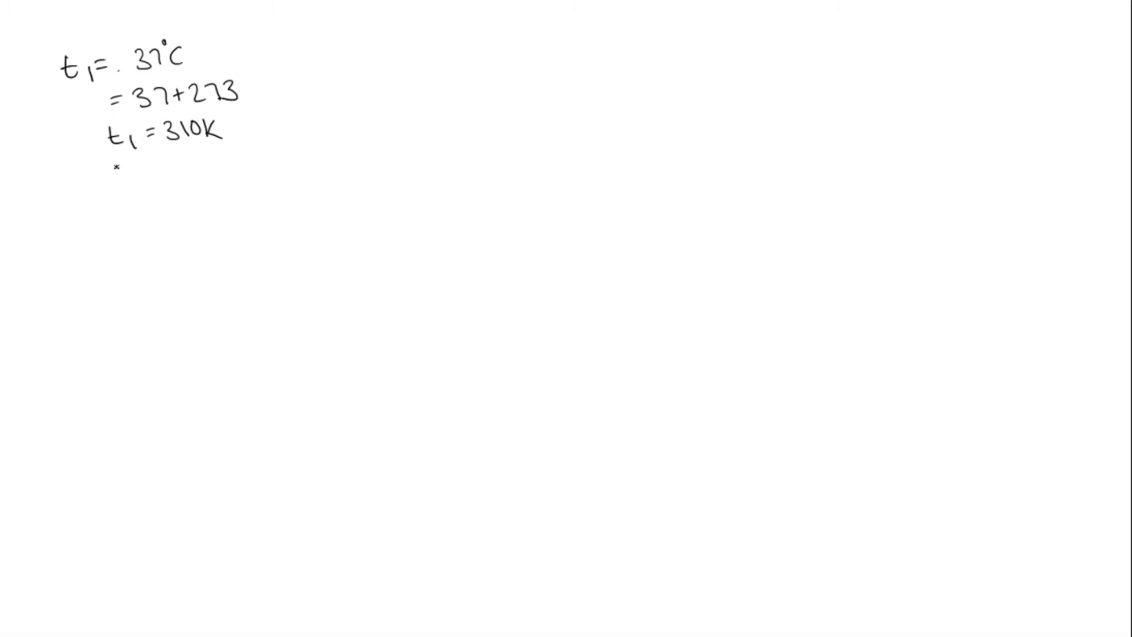
# - List the initial pressure P1 = 75 cm and volume V1 = 620 cc
pyautogui.write('P1 = 75')
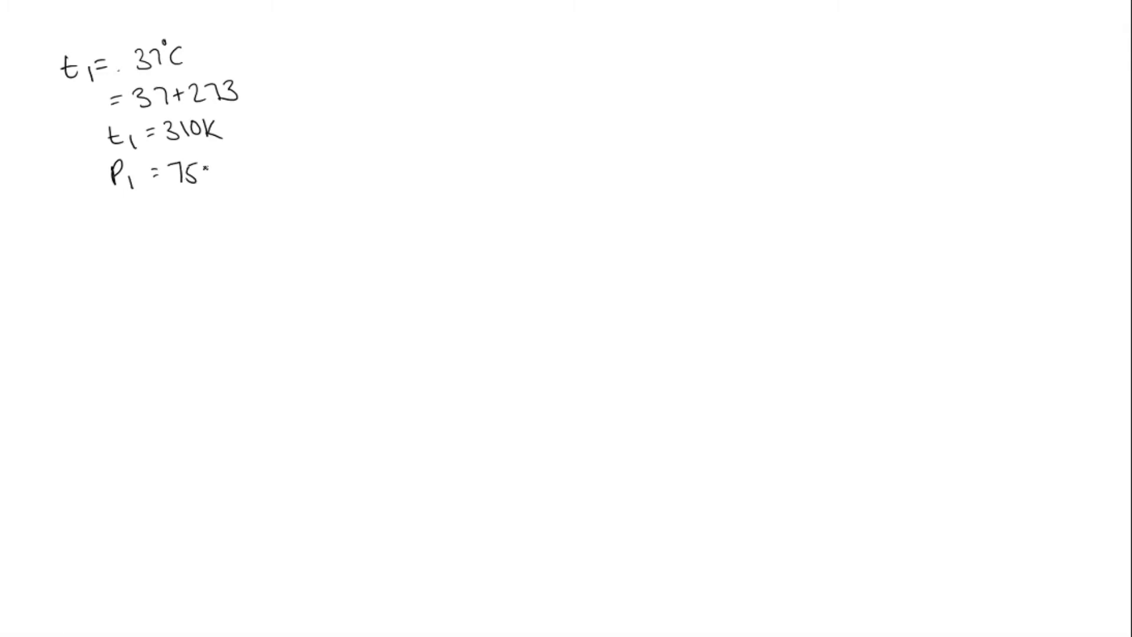
pyautogui.write('cm.')
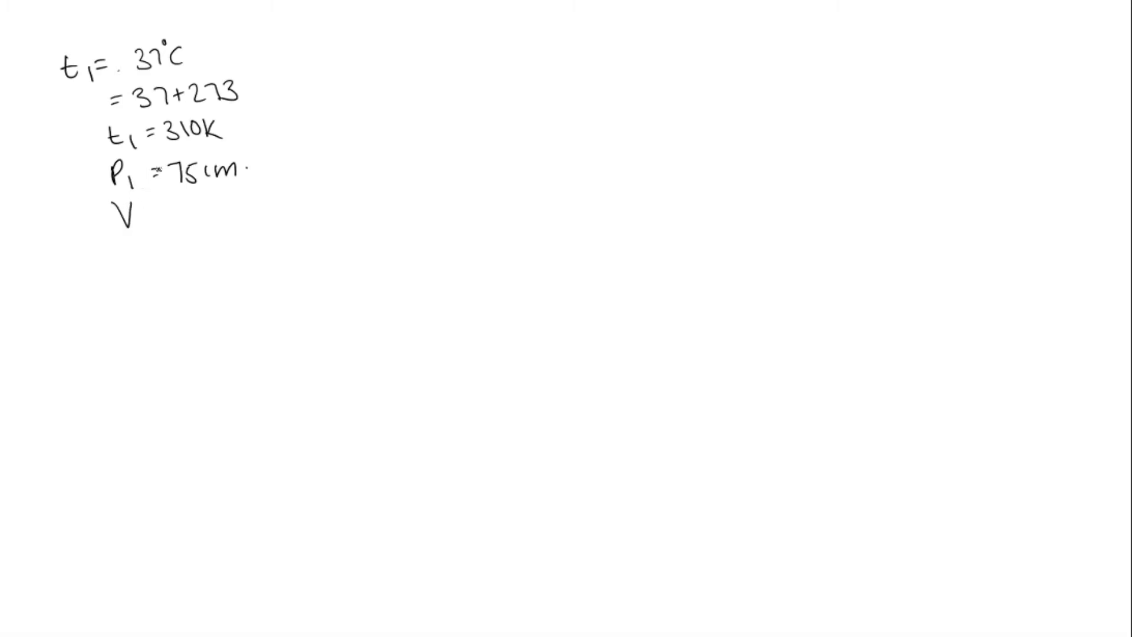
pyautogui.write('= 6')
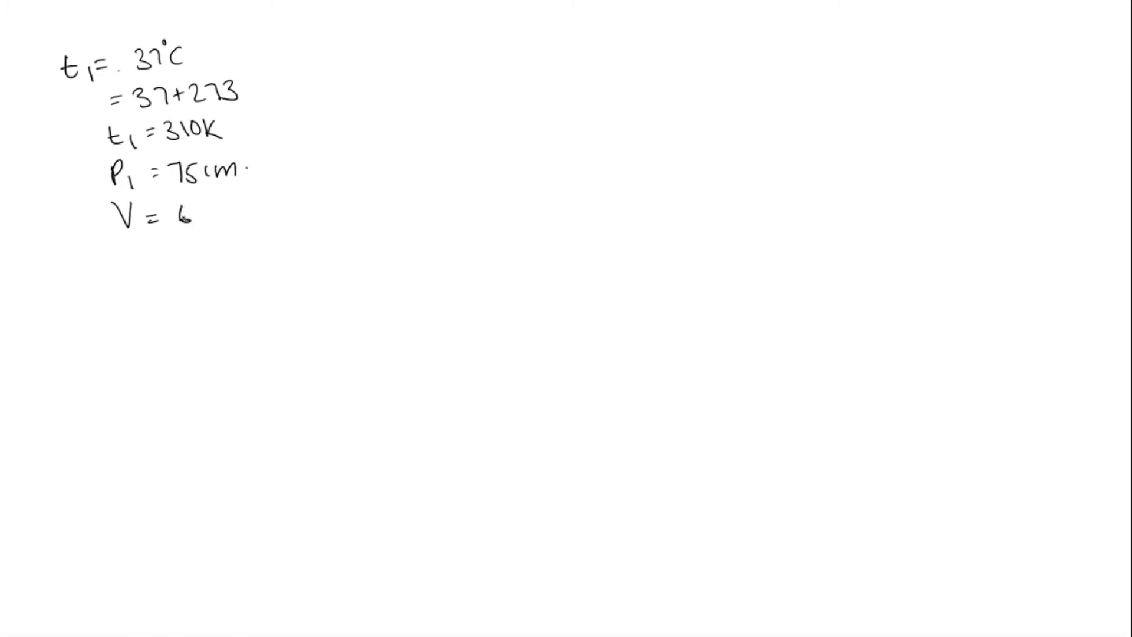
pyautogui.write('20cc.')
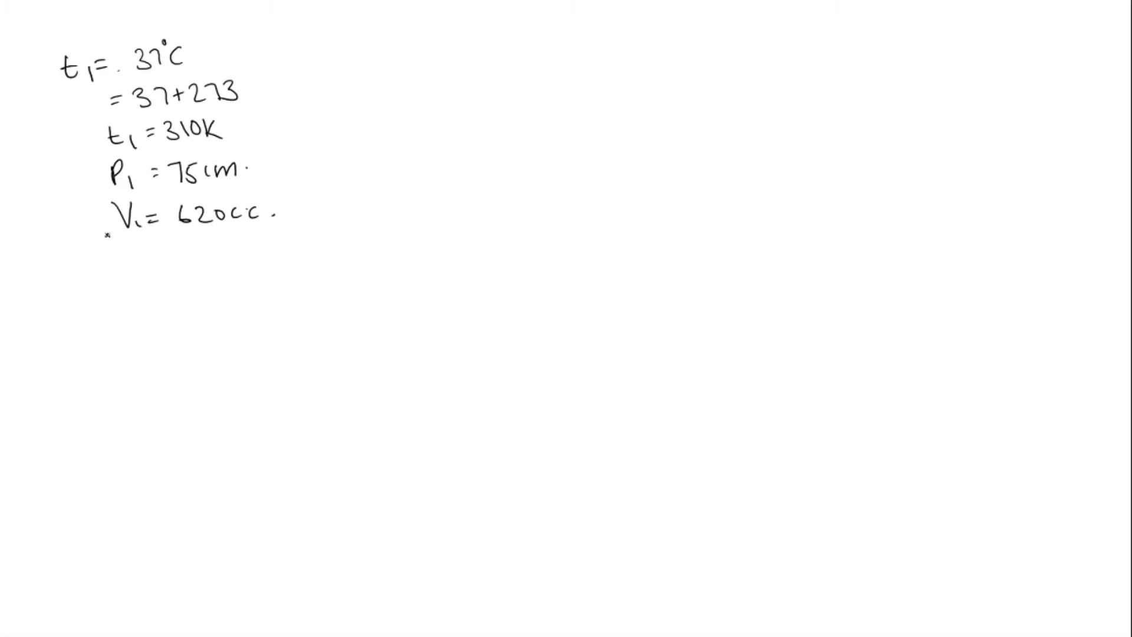
# - Draw a dividing line and write V2 = ?, P2 = 76, T2 = 273 K beneath it
pyautogui.moveTo(97, 232); pyautogui.dragTo(306, 231)
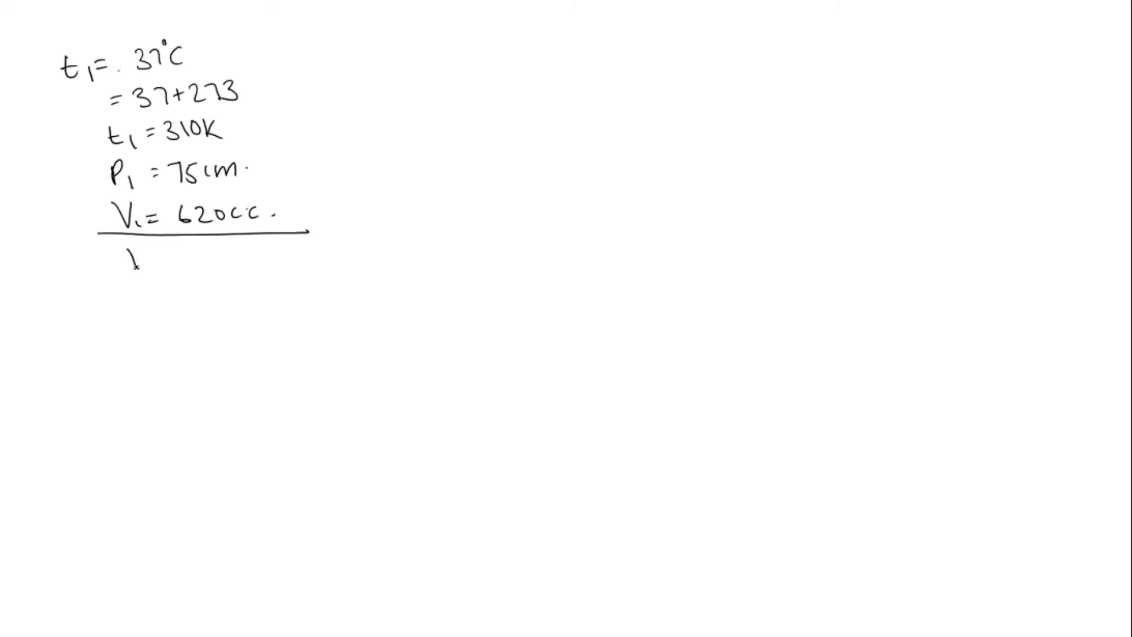
pyautogui.write('V2 = ?.')
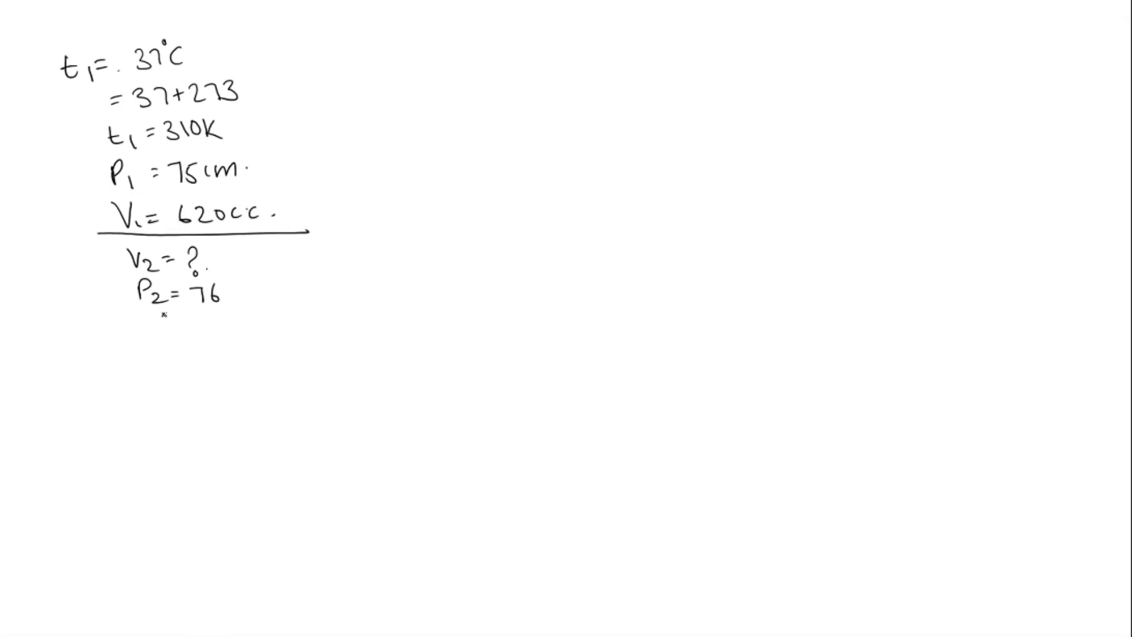
pyautogui.write('T2=')
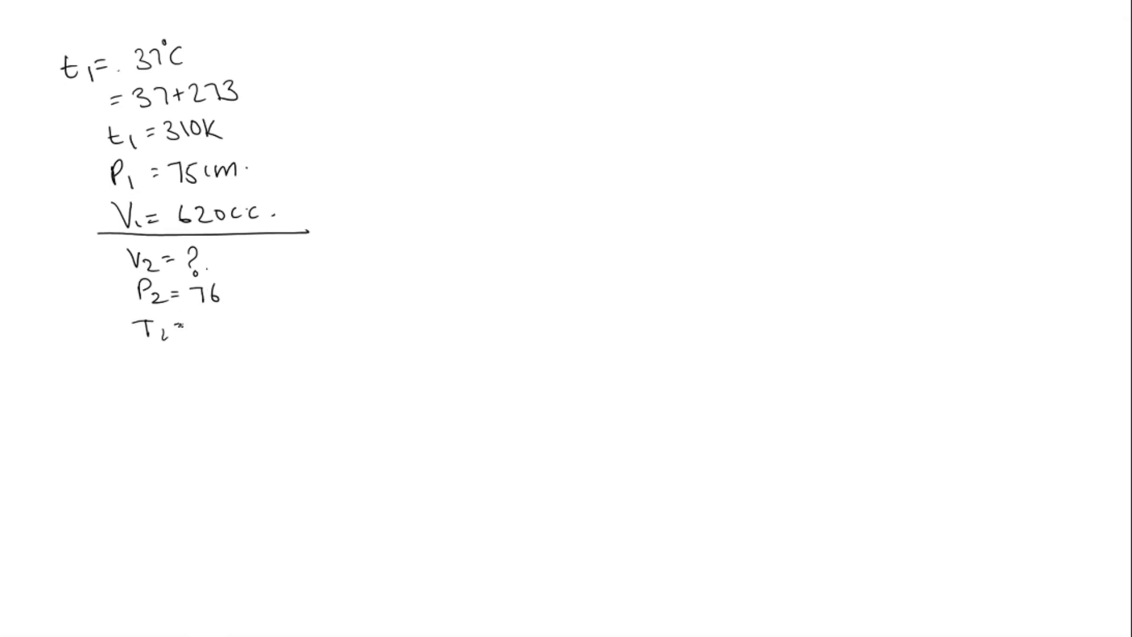
pyautogui.write('273°K')
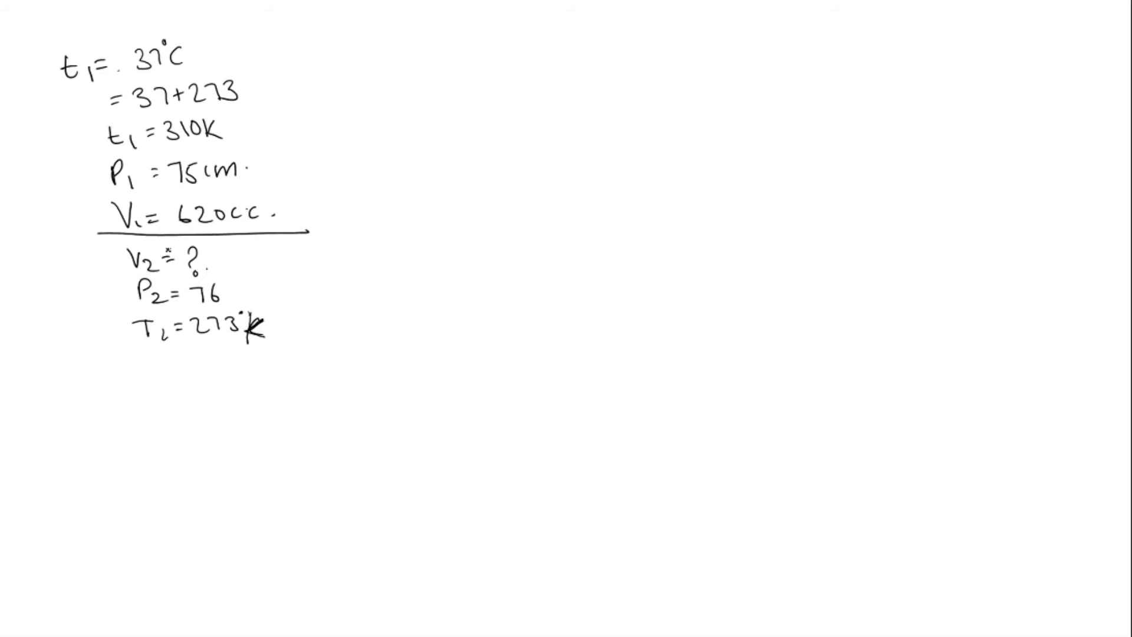
# - Write the combined gas law V1P1/T1 = V2P2/T2
pyautogui.moveTo(151, 376); pyautogui.dragTo(166, 386)
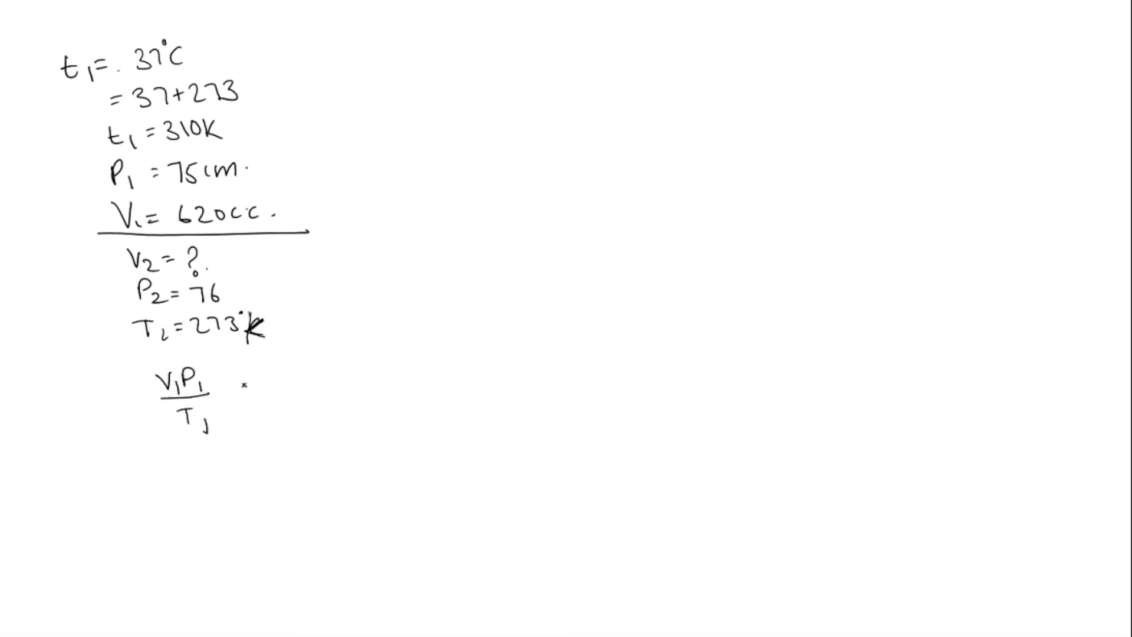
pyautogui.write('= V2P')
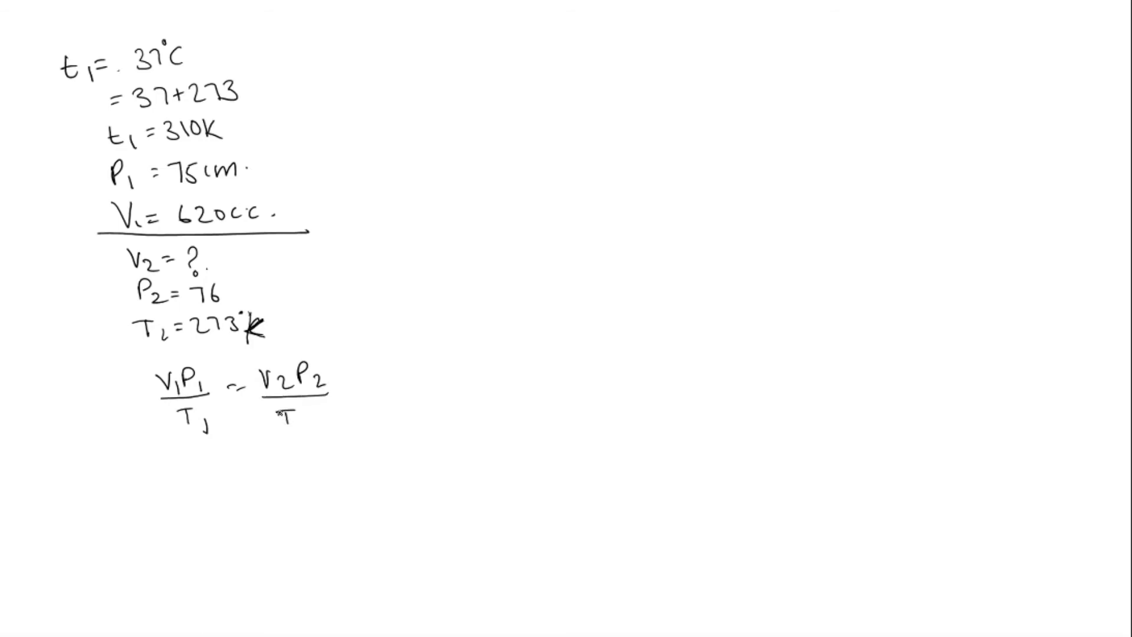
pyautogui.write('2')
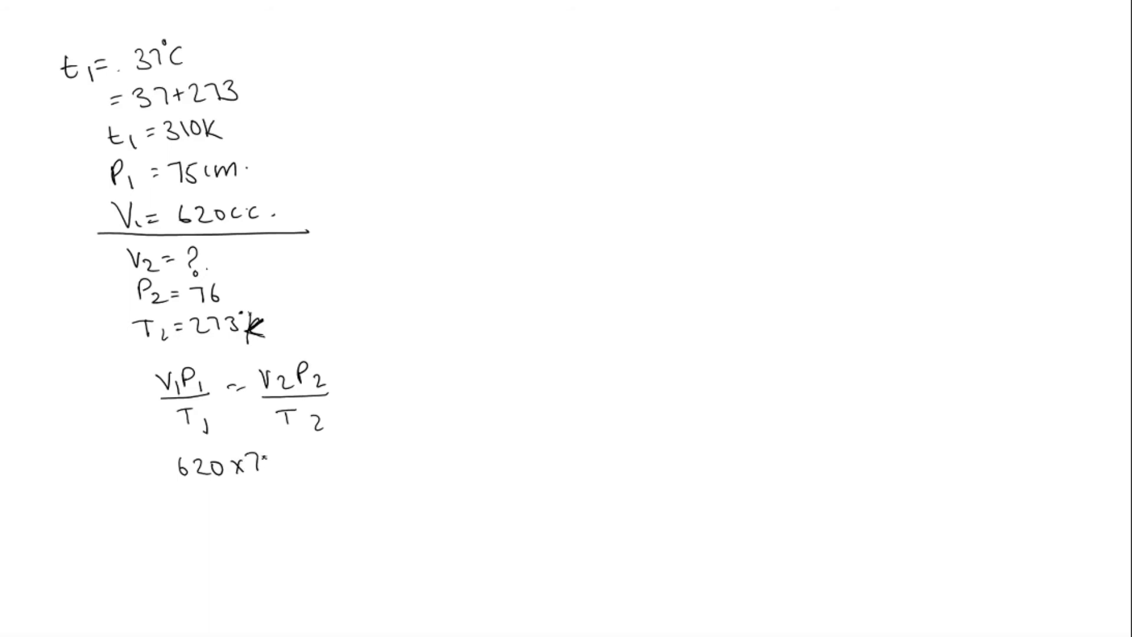
# - Substitute the values as 620×75/310 = V2×76/273
pyautogui.write('5')
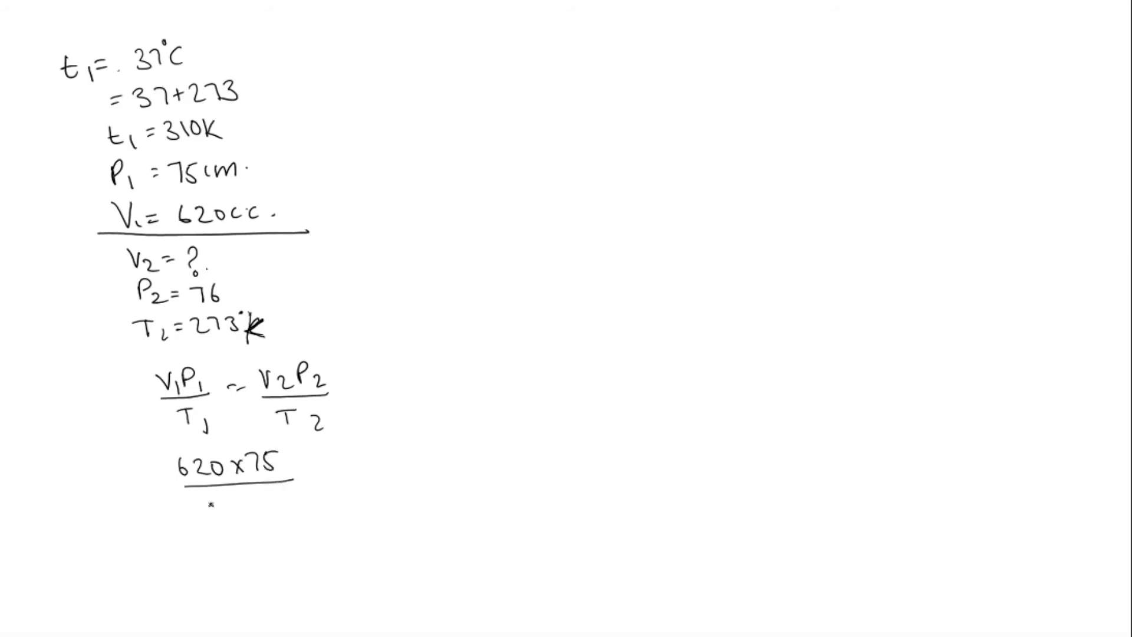
pyautogui.write('310')
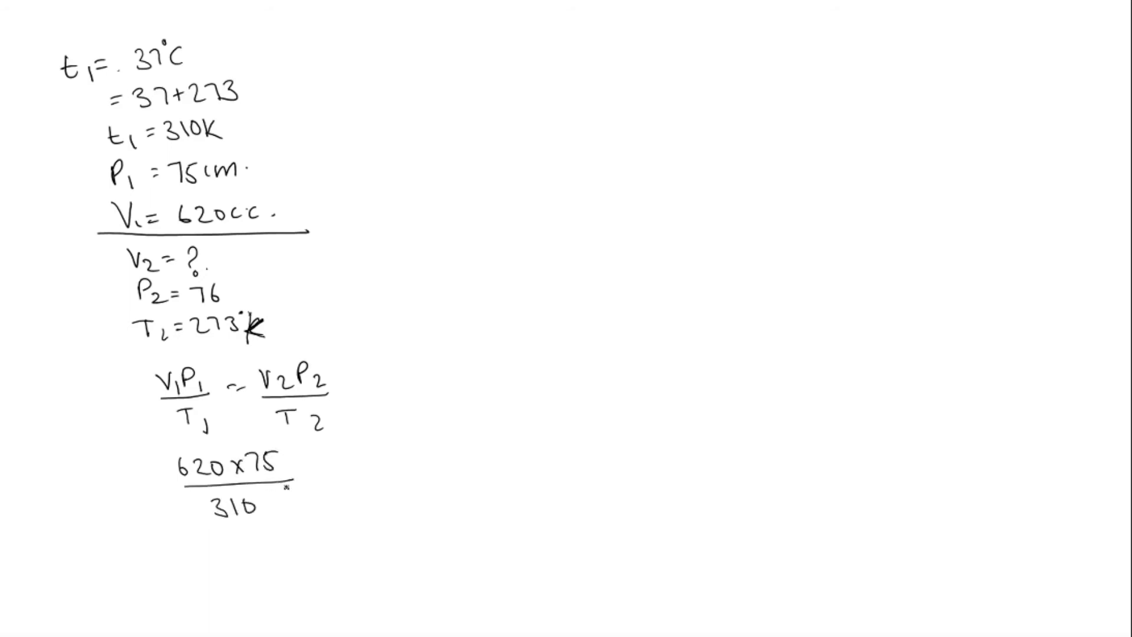
pyautogui.write('= V₂')
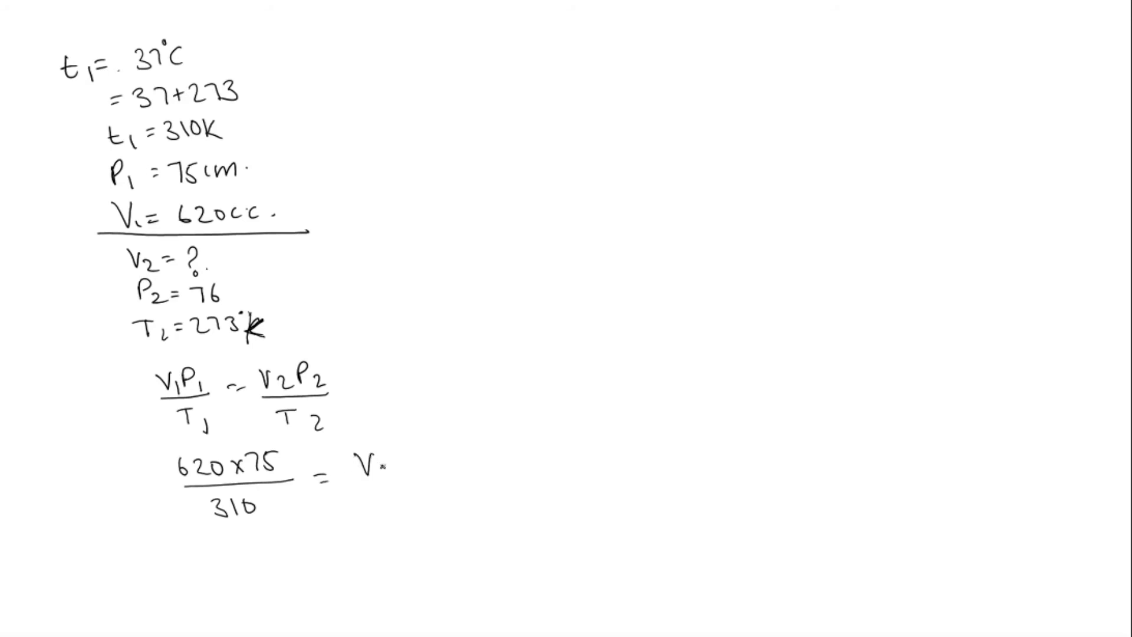
pyautogui.write('2x76/')
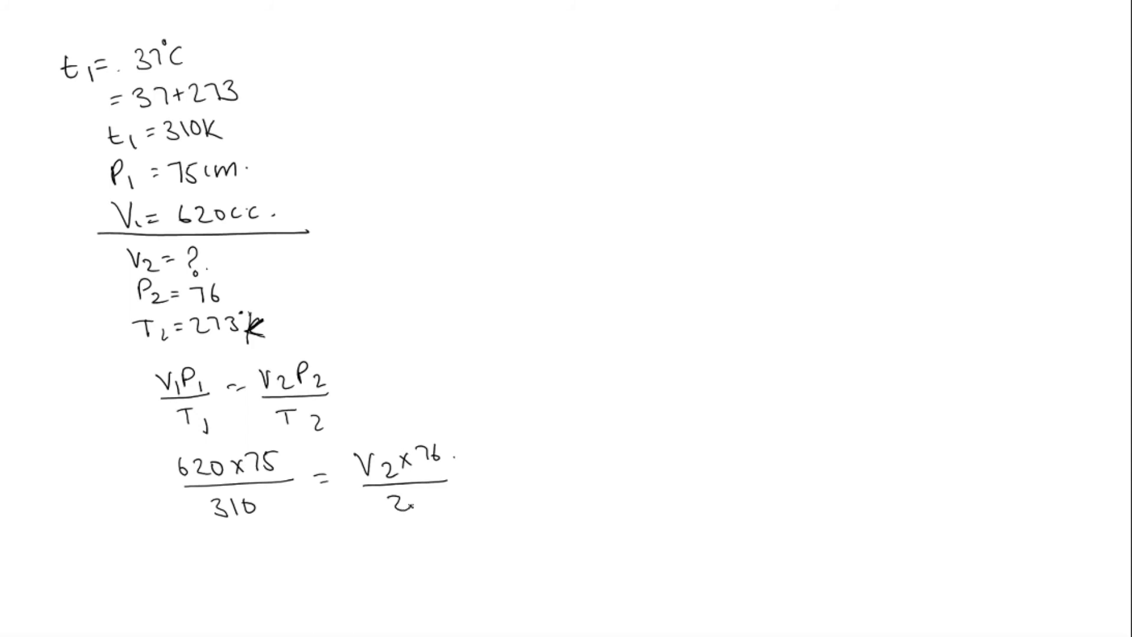
pyautogui.write('273')
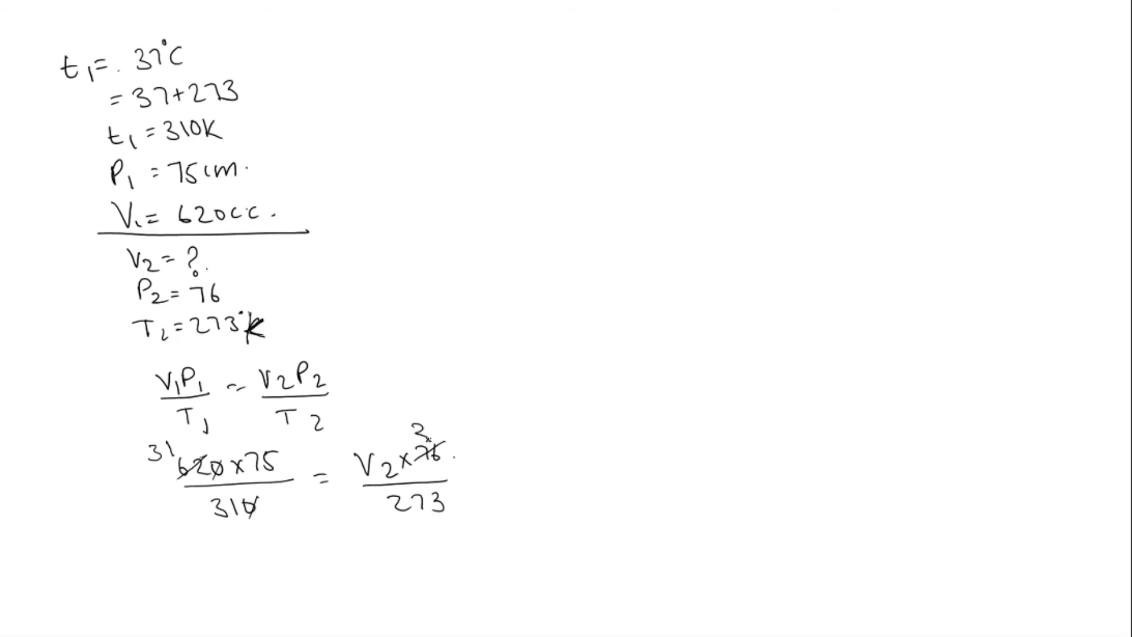
# - Cancel to 38, write V2 = 273×75/38 = 538.8 cc, and begin 'The option is'
pyautogui.write('38')
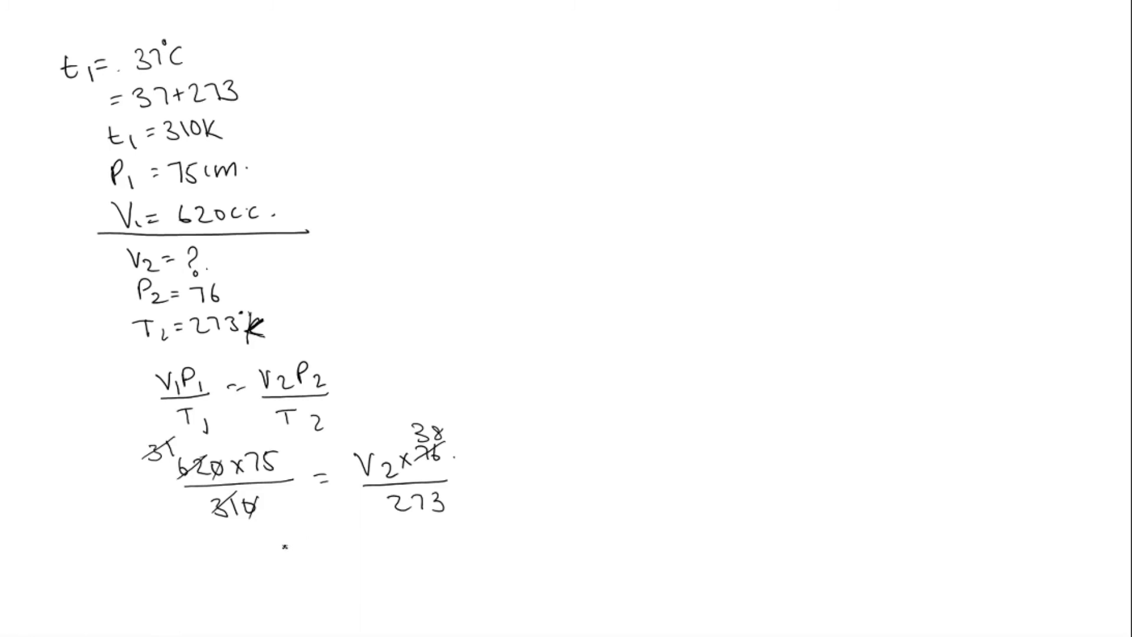
pyautogui.write('V2= 273x75/38 =')
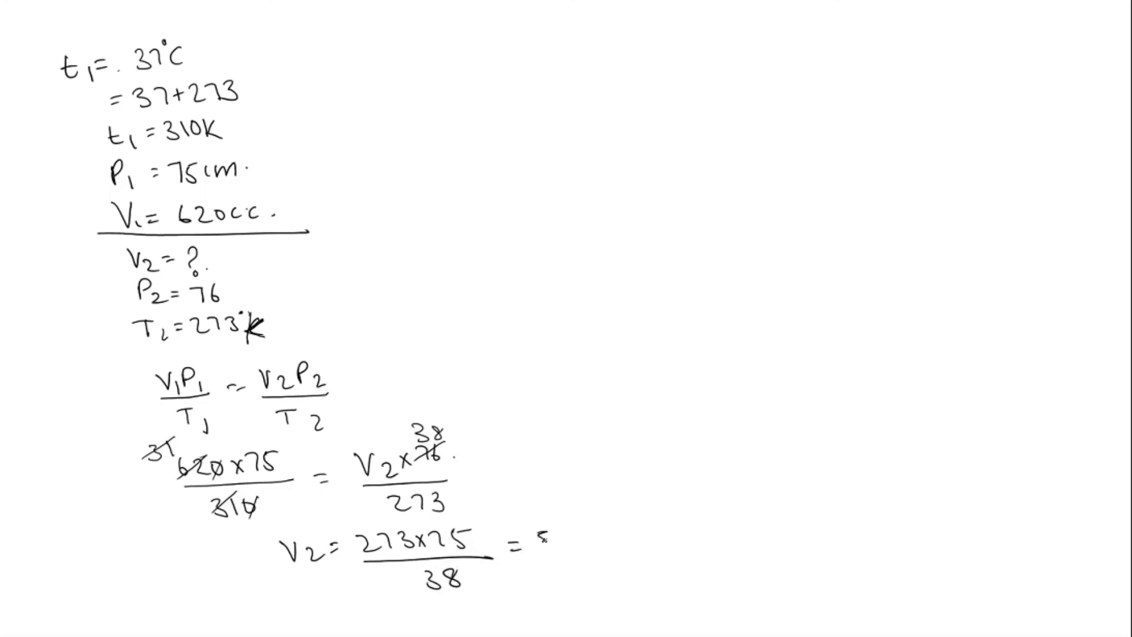
pyautogui.write('538.')
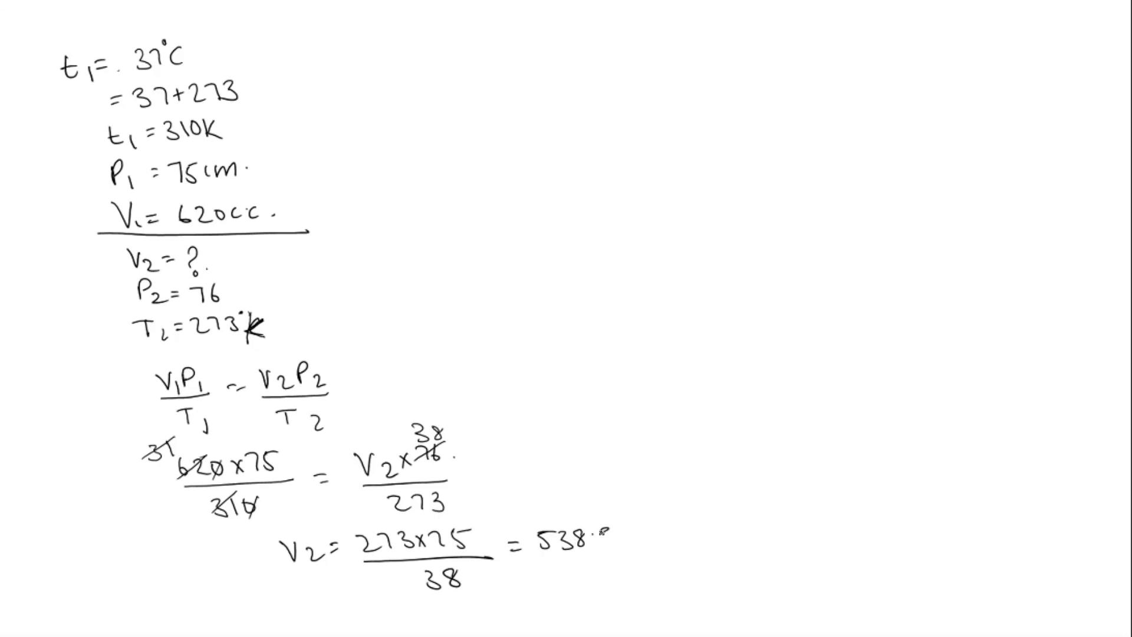
pyautogui.write('cc')
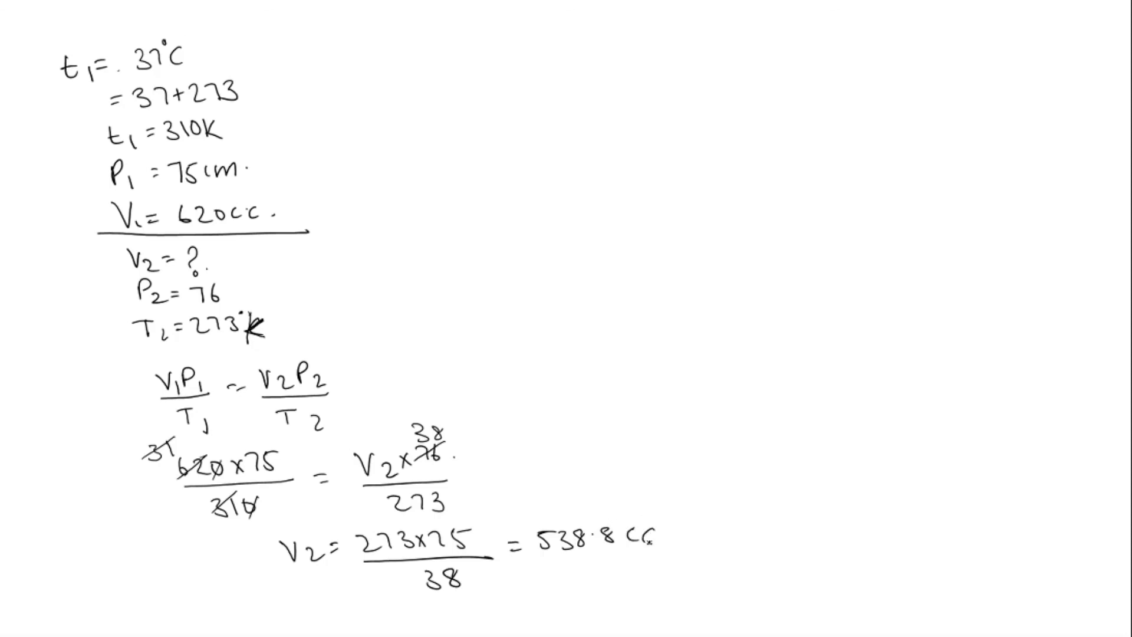
pyautogui.write('CC')
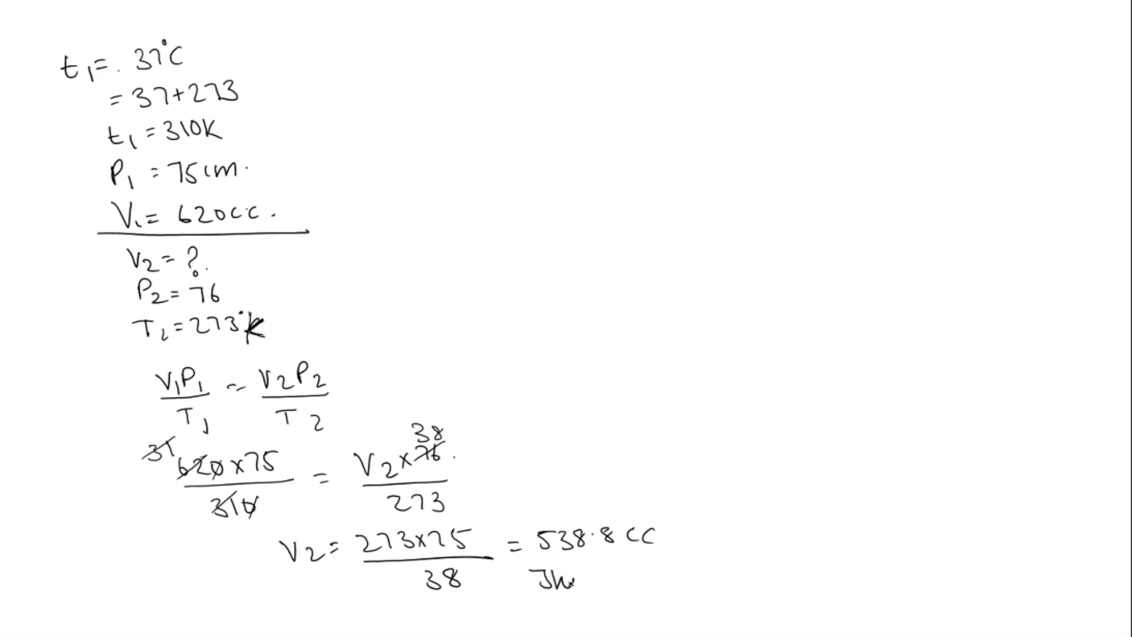
pyautogui.write('opti')
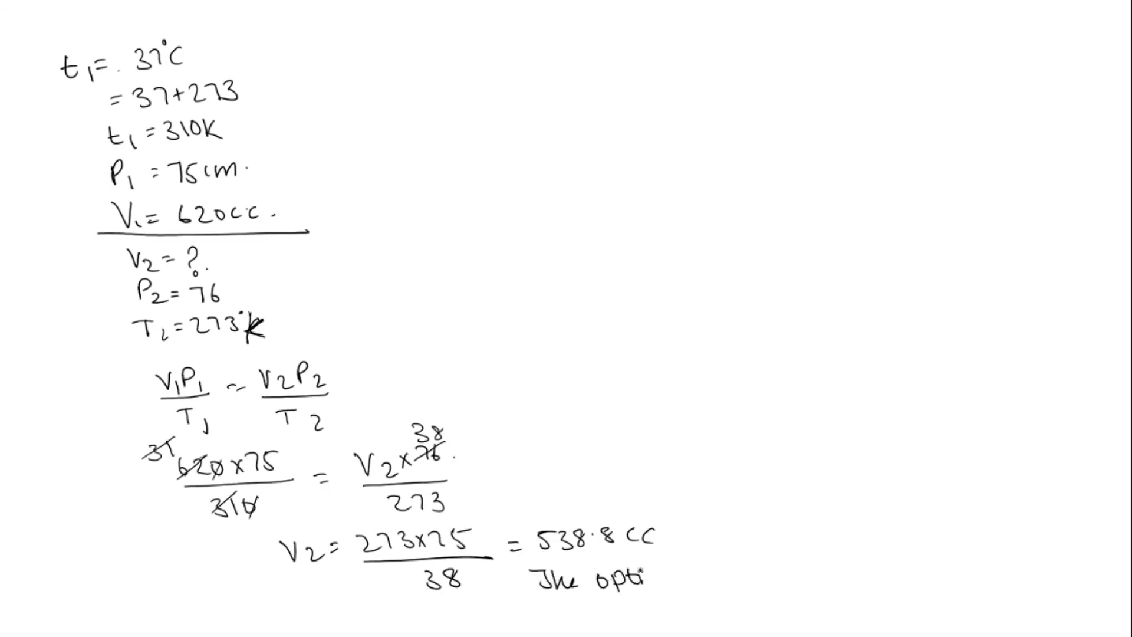
pyautogui.write('option is')
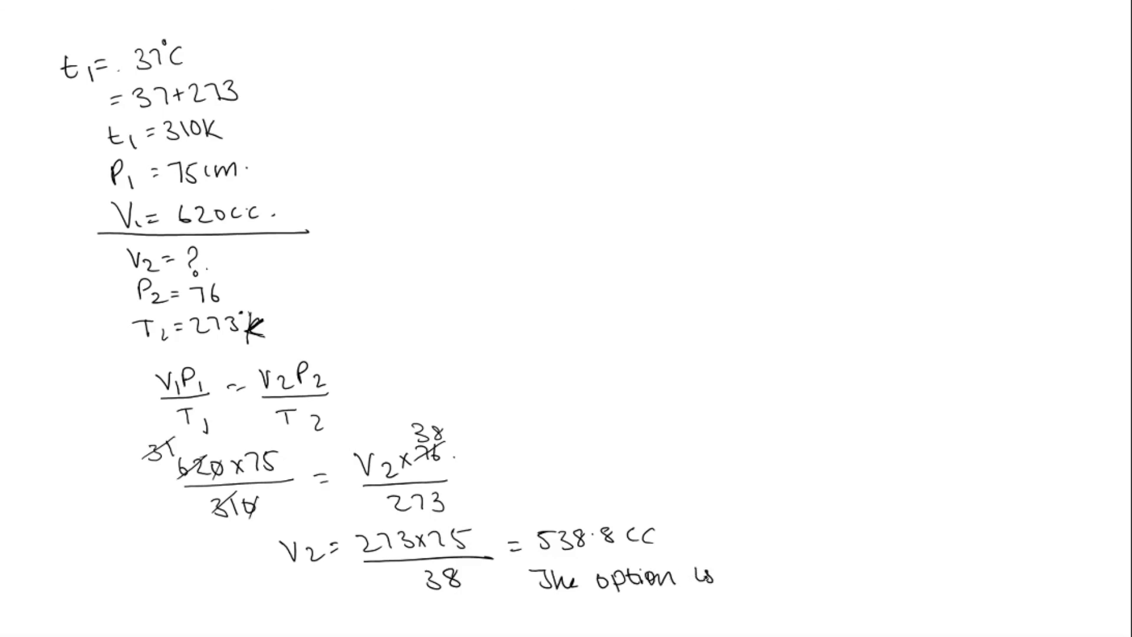